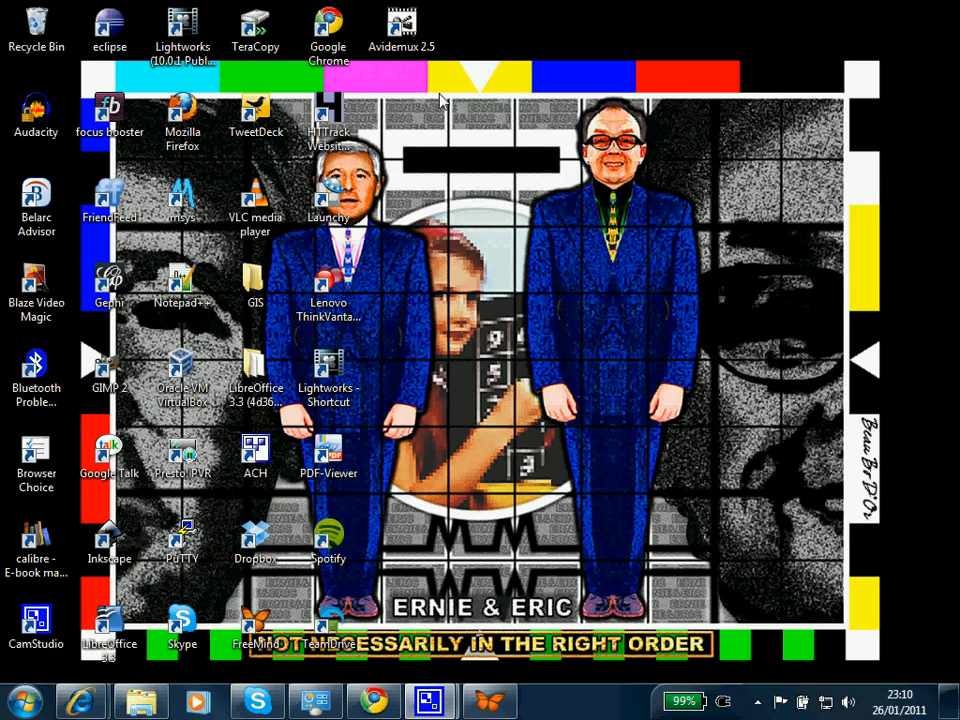
pyautogui.moveTo(432, 96)
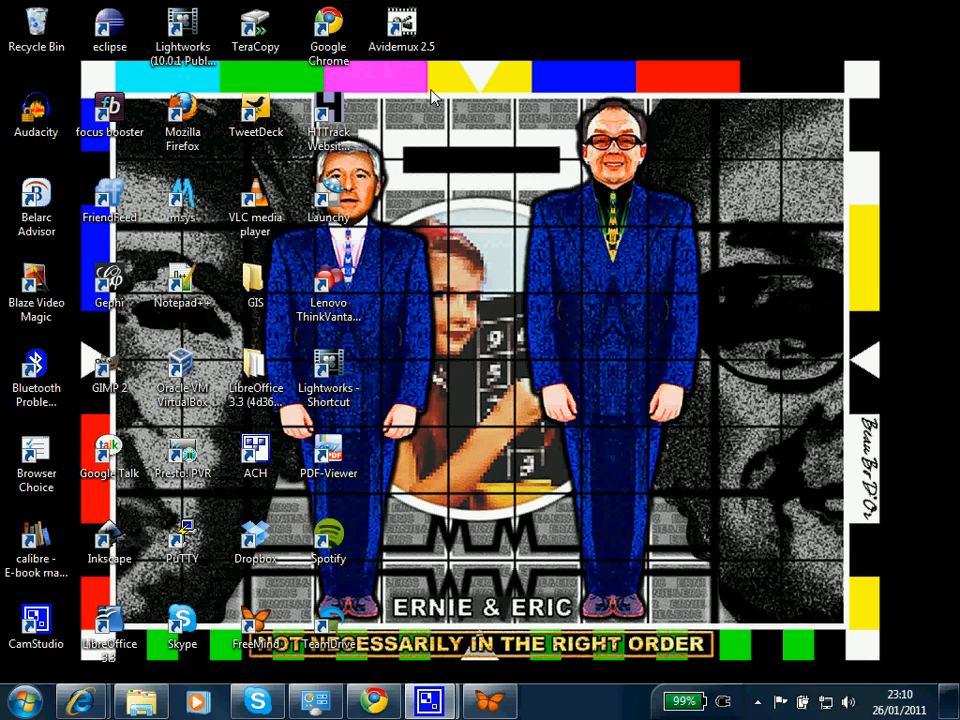
# Launch Avidemux 2.5 from the desktop shortcut.
pyautogui.click(400, 24)
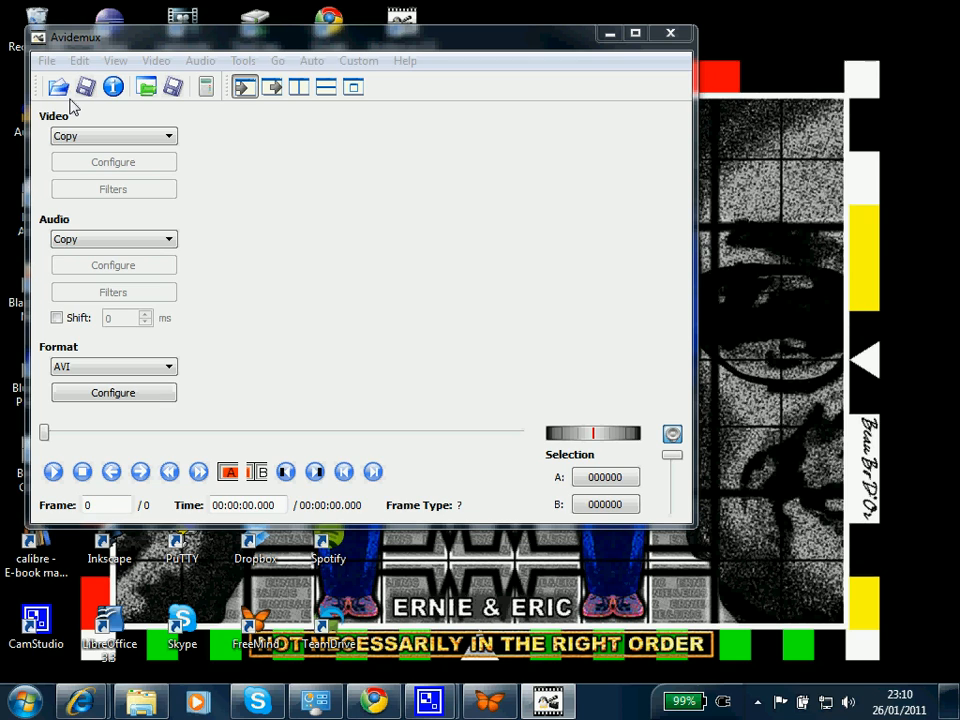
# Load ScreenCastingUsingCamtasiaRaw.avi from Documents into Avidemux (1244 frames).
pyautogui.click(58, 88)
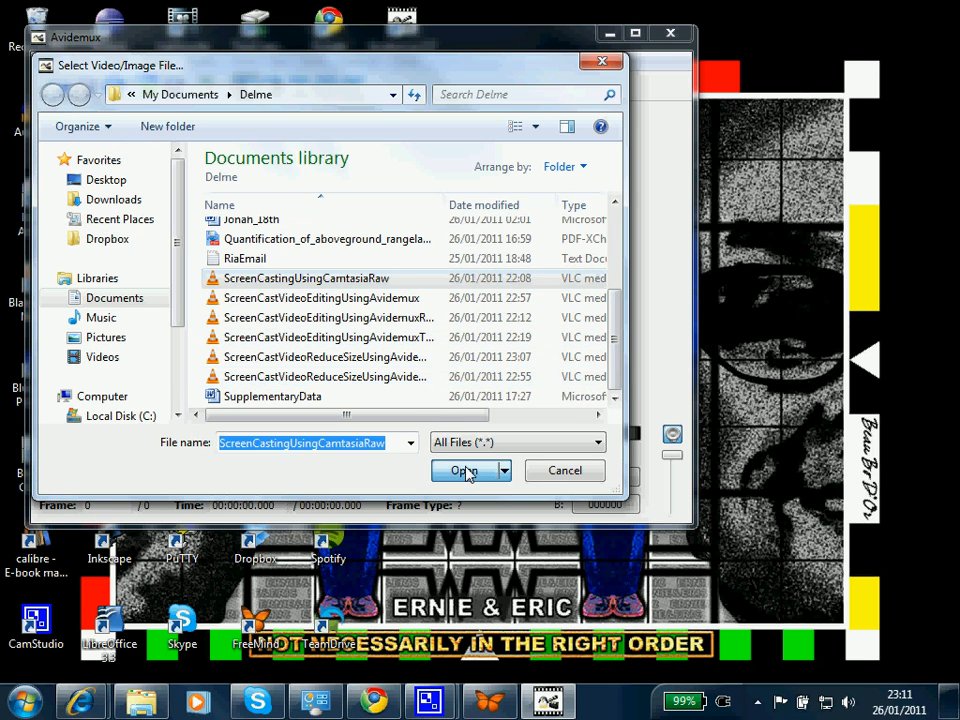
pyautogui.click(464, 470)
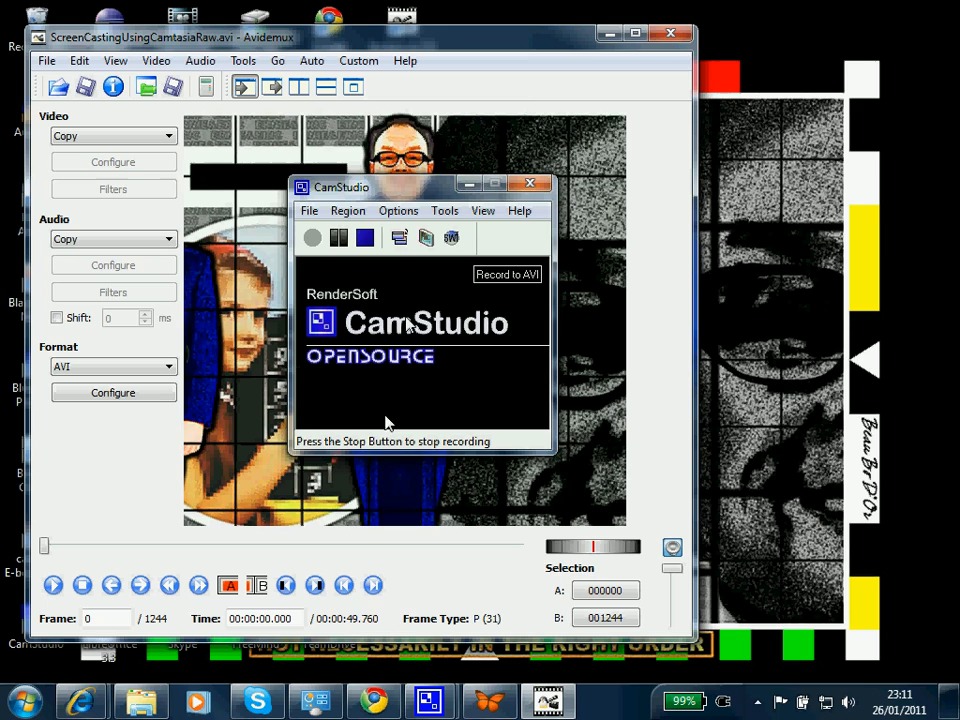
pyautogui.moveTo(284, 528)
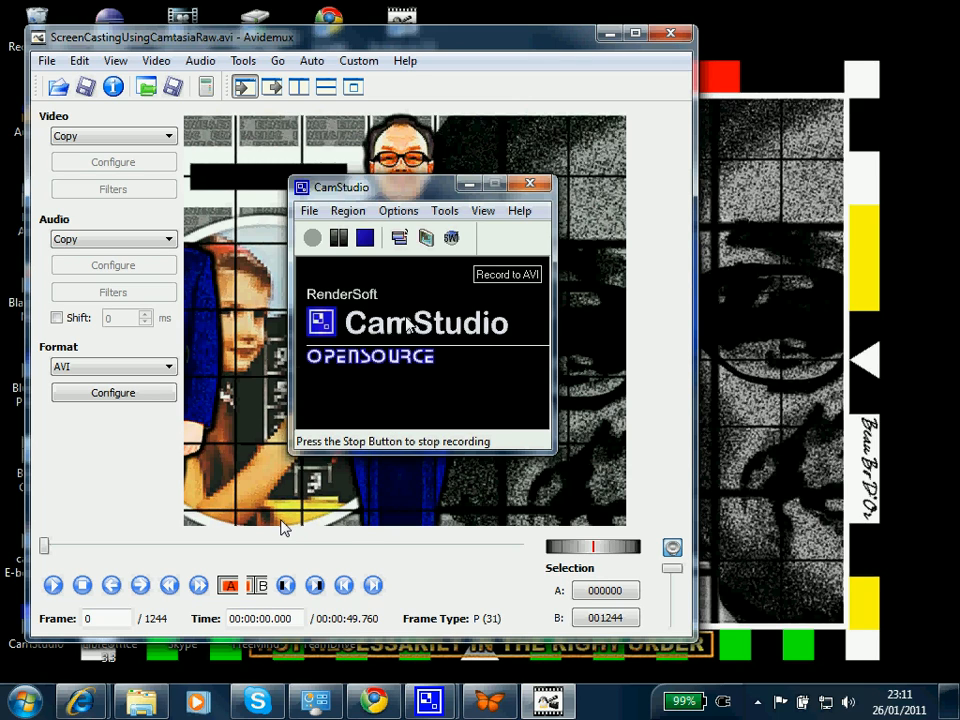
pyautogui.moveTo(264, 532)
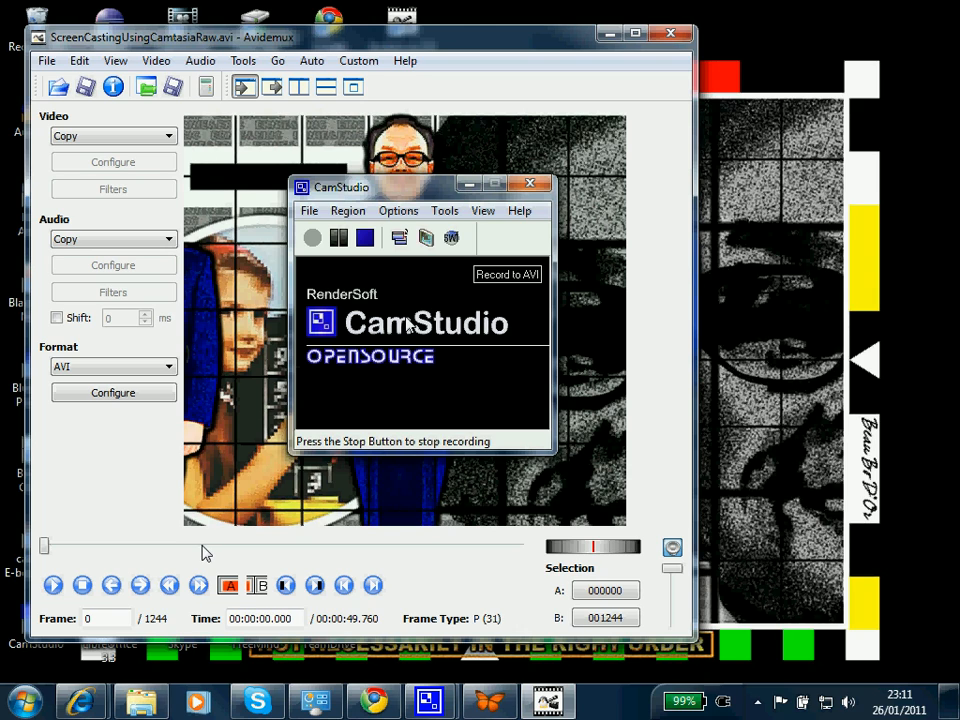
pyautogui.moveTo(50, 540)
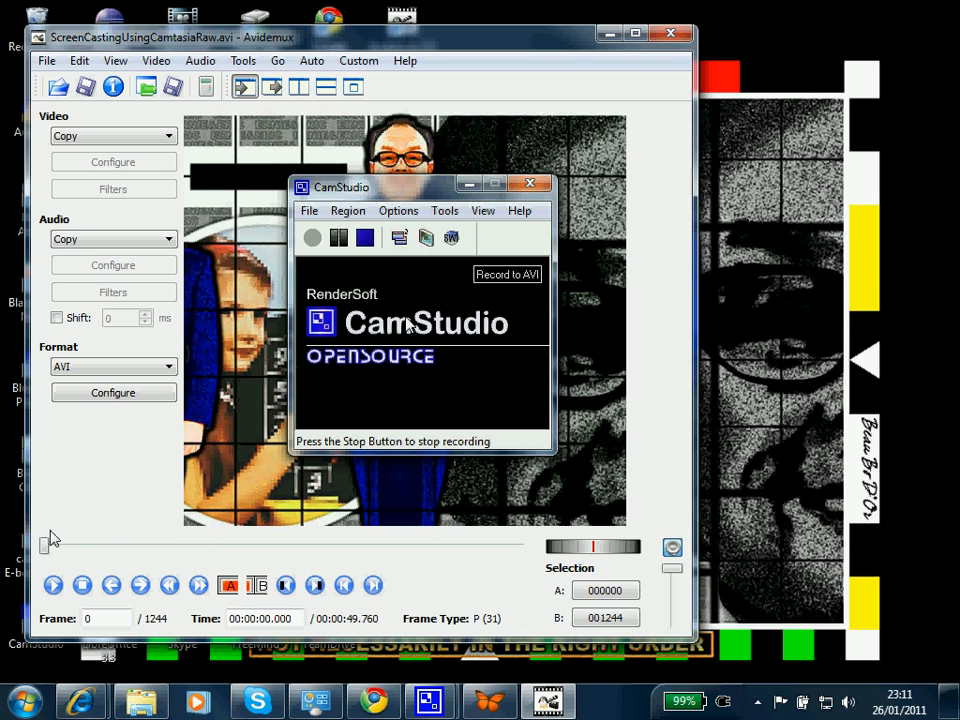
# Scrub the timeline to the pause and cut it out, shortening the recording to 1015 frames.
pyautogui.click(398, 210)
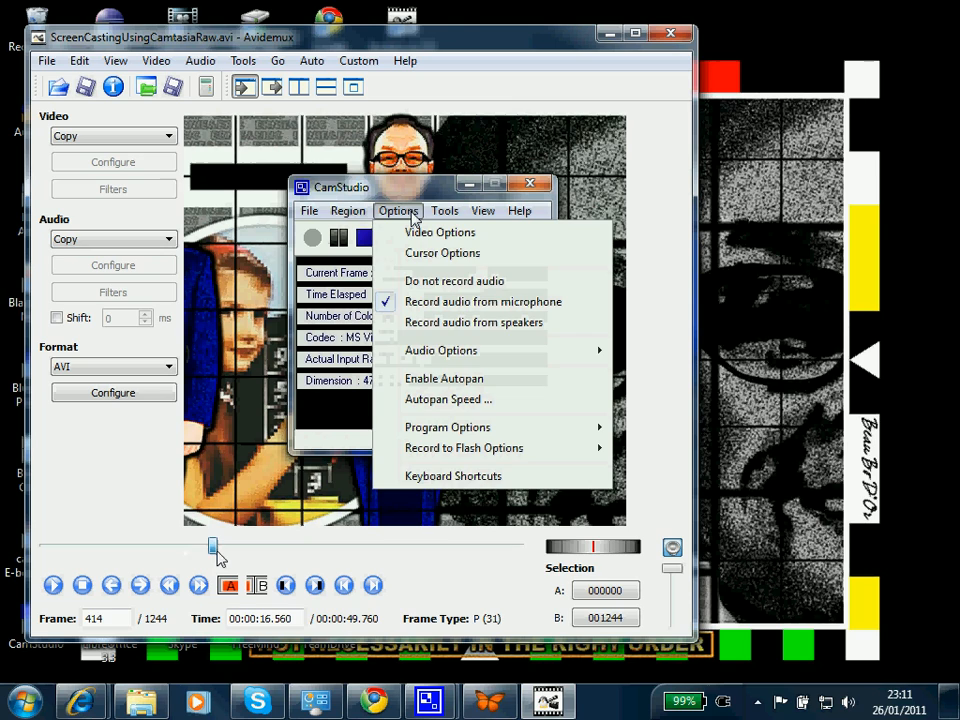
pyautogui.moveTo(212, 548); pyautogui.dragTo(216, 548)
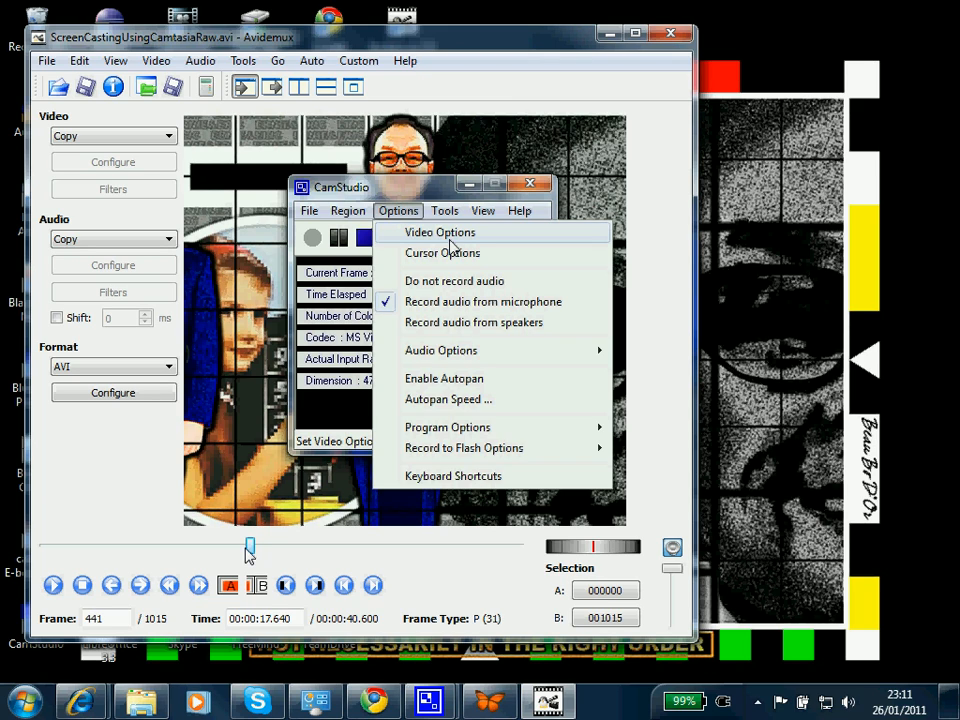
pyautogui.moveTo(246, 556)
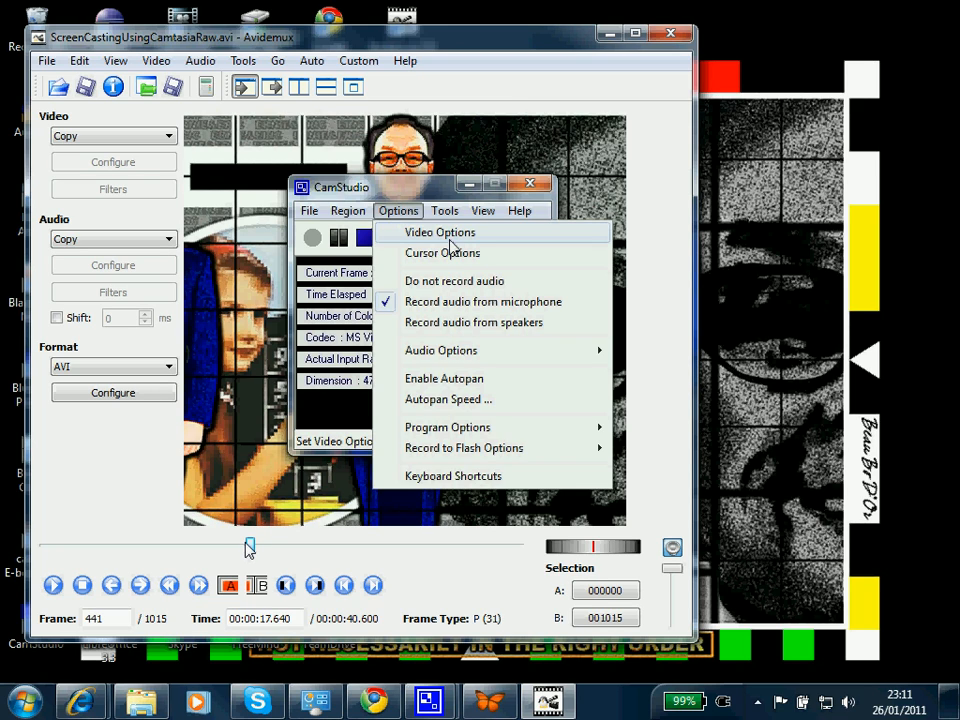
pyautogui.moveTo(250, 520)
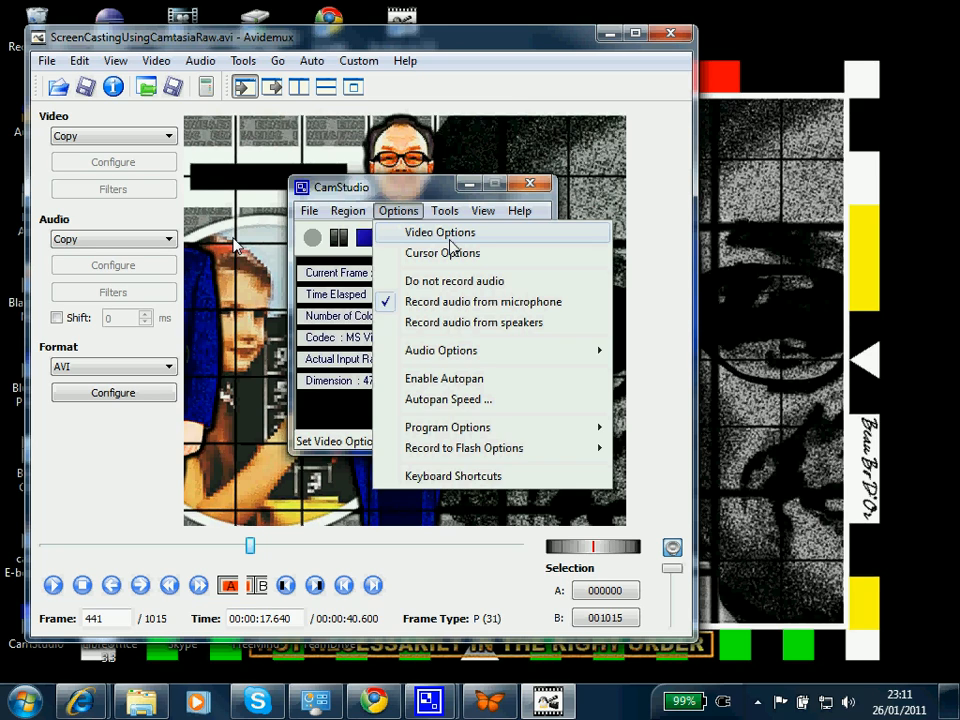
pyautogui.moveTo(246, 206)
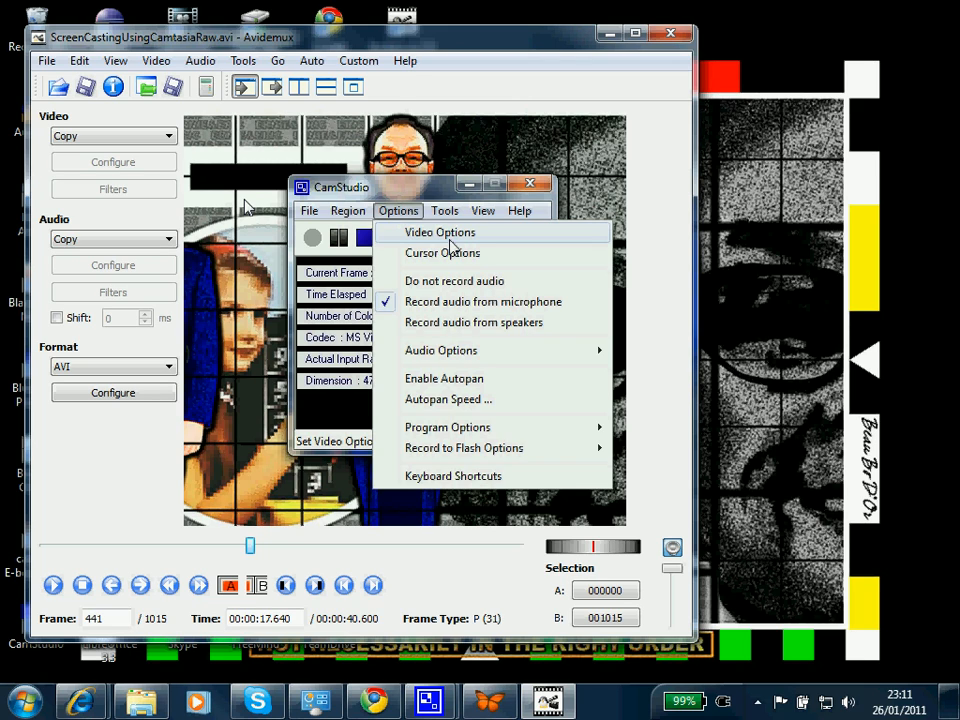
pyautogui.moveTo(236, 200)
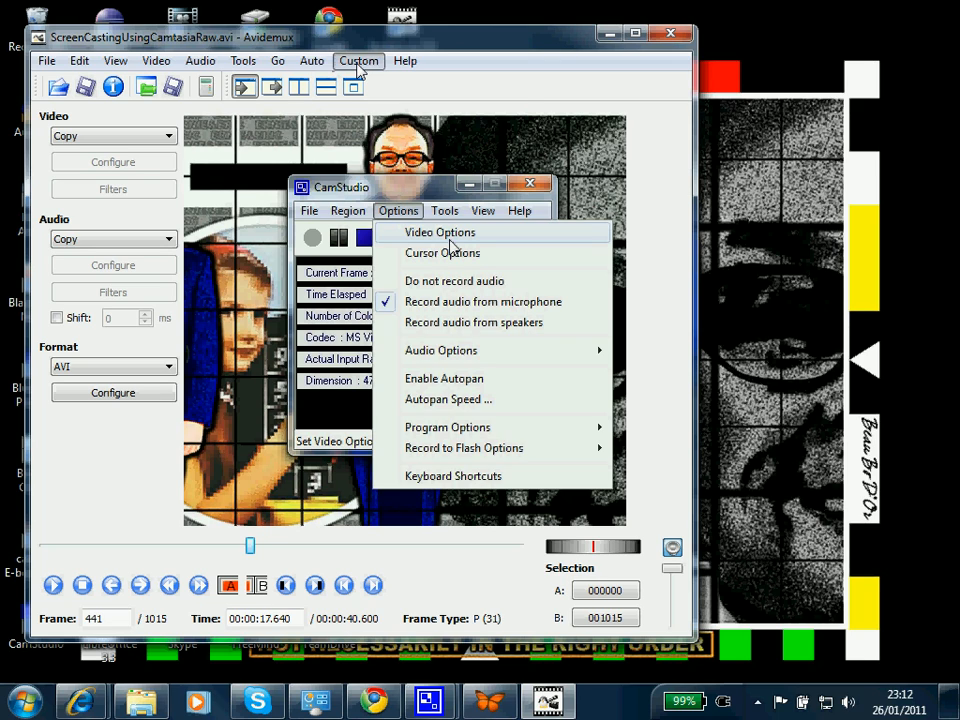
# Apply the Microsoft Zune auto preset at 640 x 480 resolution (MPEG-4 AVC, AAC, MP4).
pyautogui.click(312, 60)
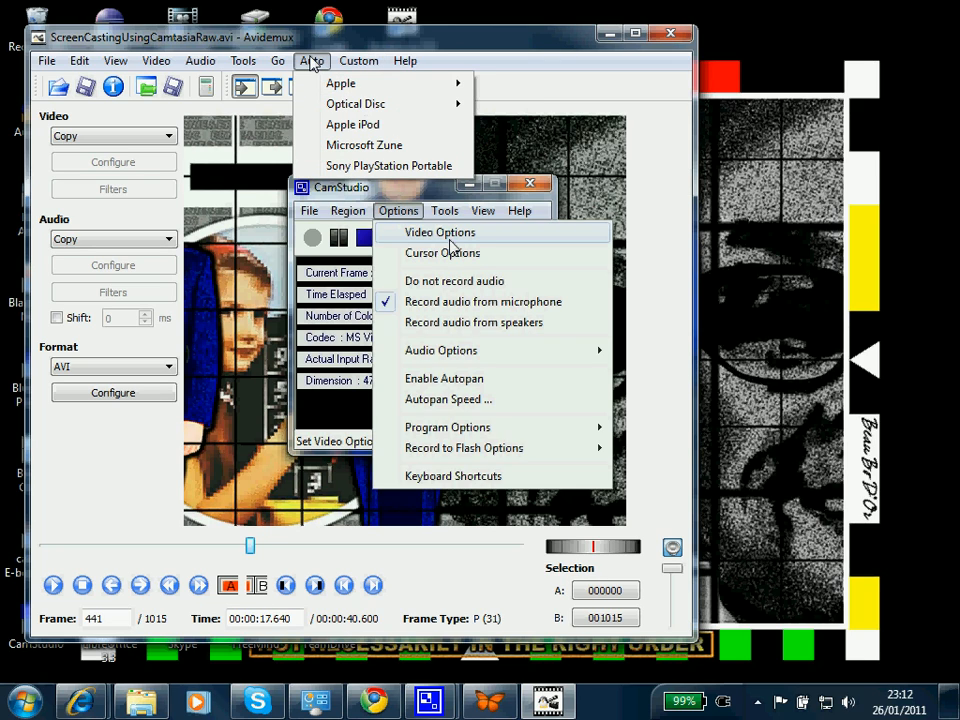
pyautogui.moveTo(364, 144)
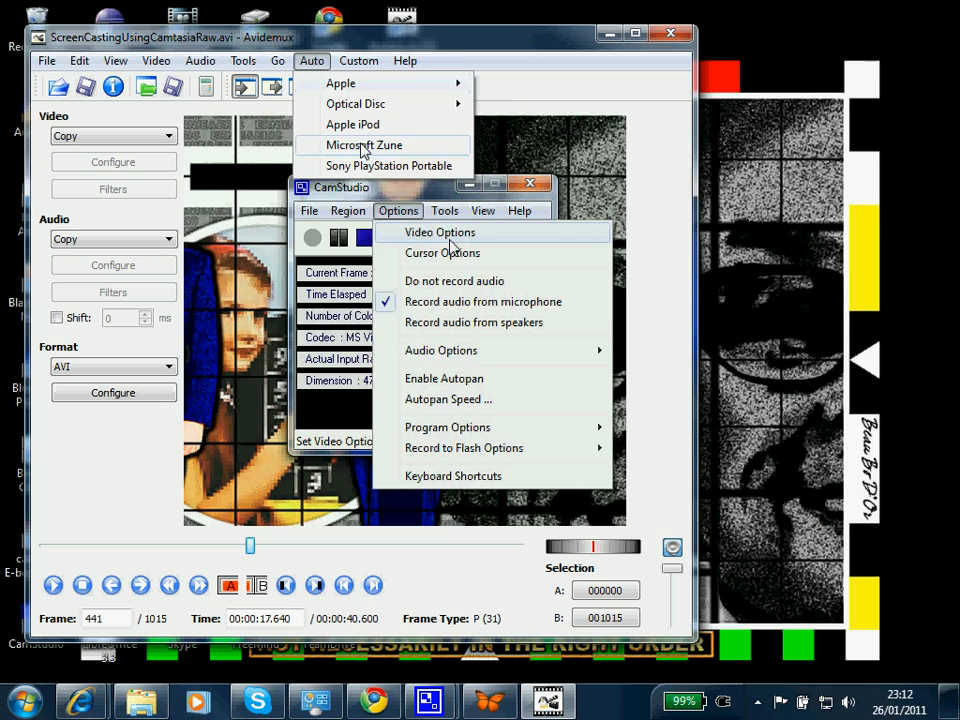
pyautogui.click(364, 144)
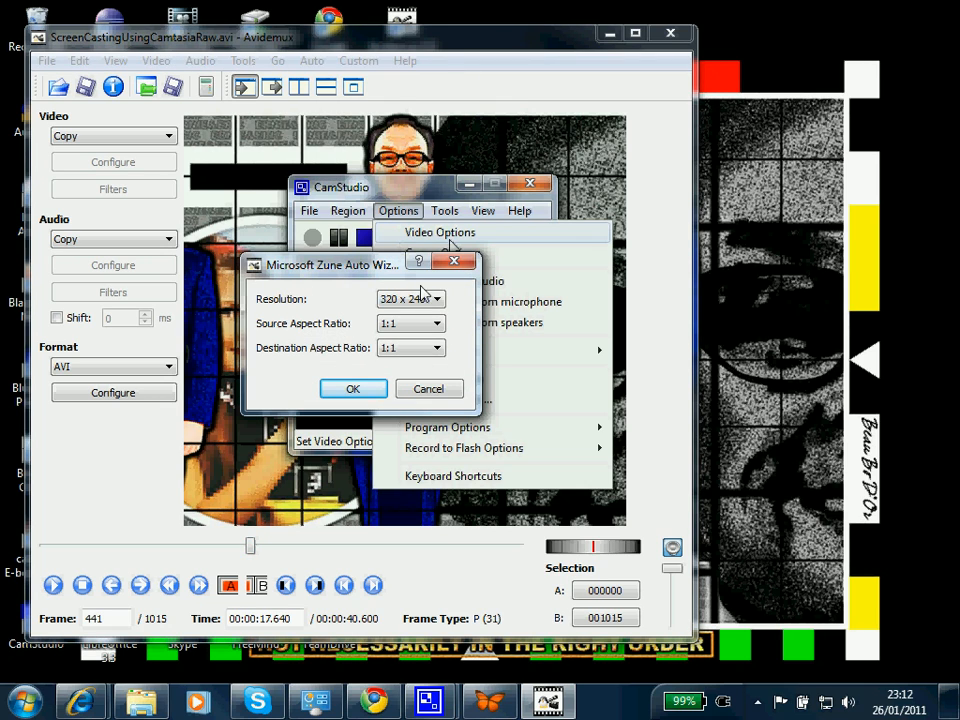
pyautogui.click(436, 298)
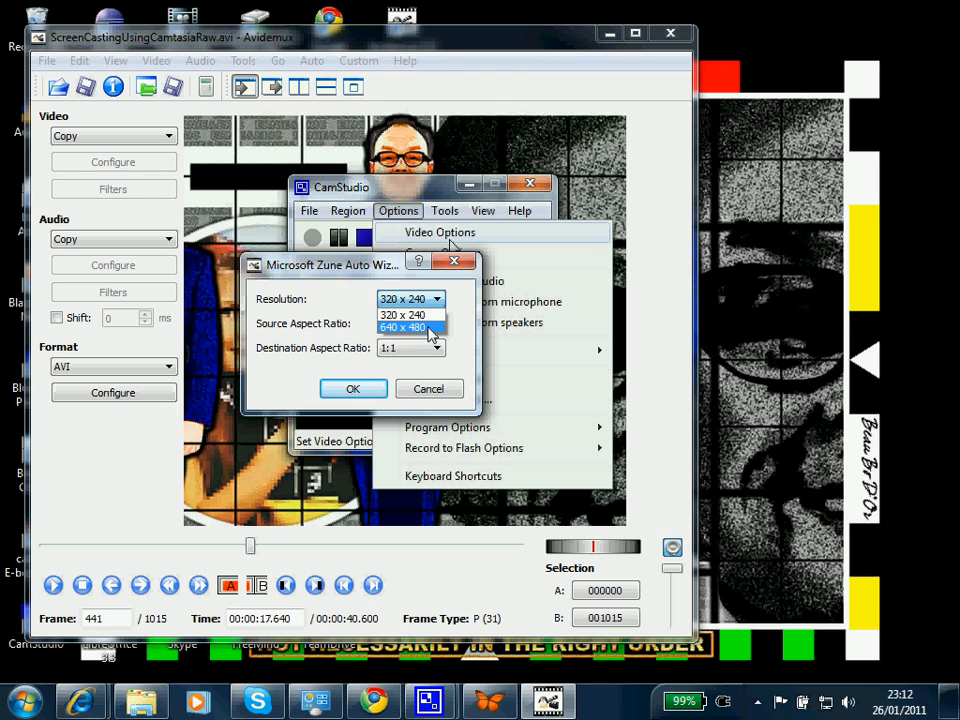
pyautogui.click(404, 328)
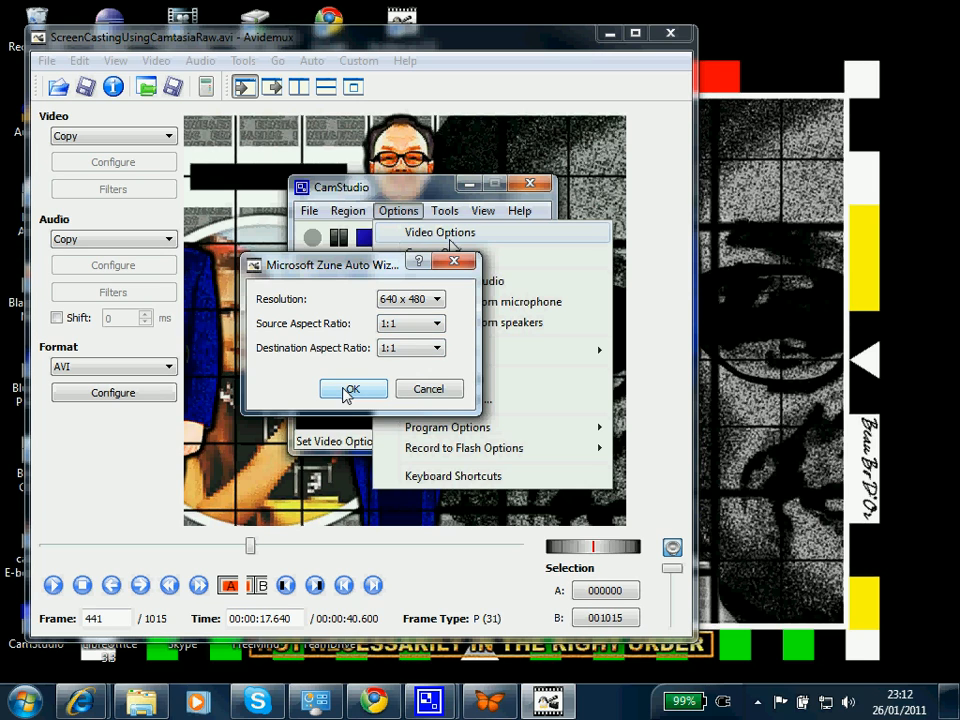
pyautogui.click(352, 388)
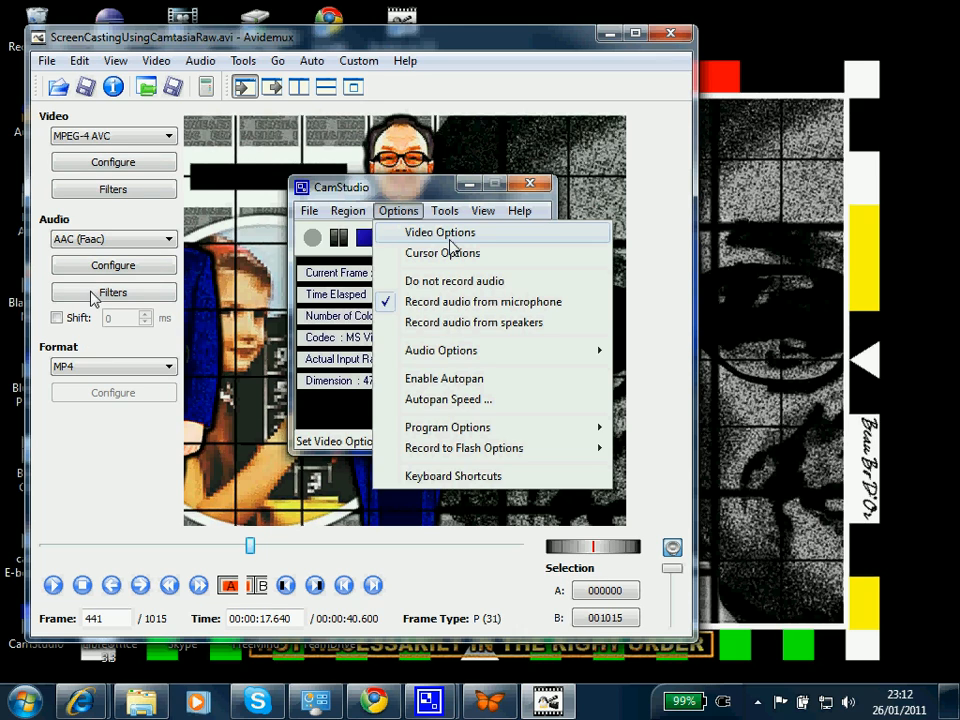
# Save the output as ScreenCastingUsingCamtasia and begin the first encoding pass.
pyautogui.click(46, 60)
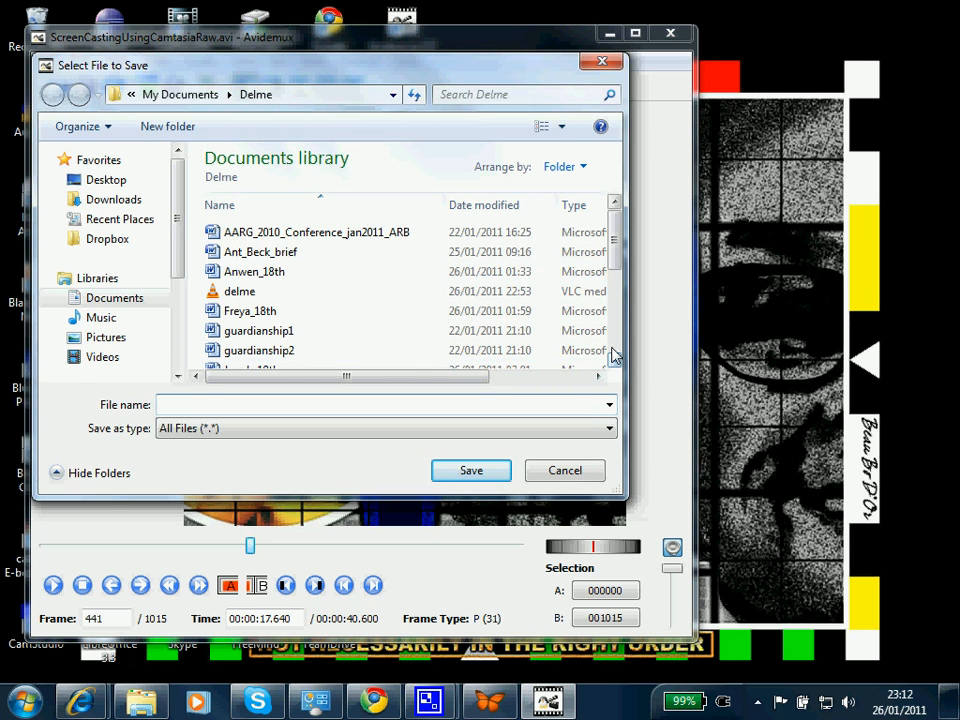
pyautogui.scroll(-3)
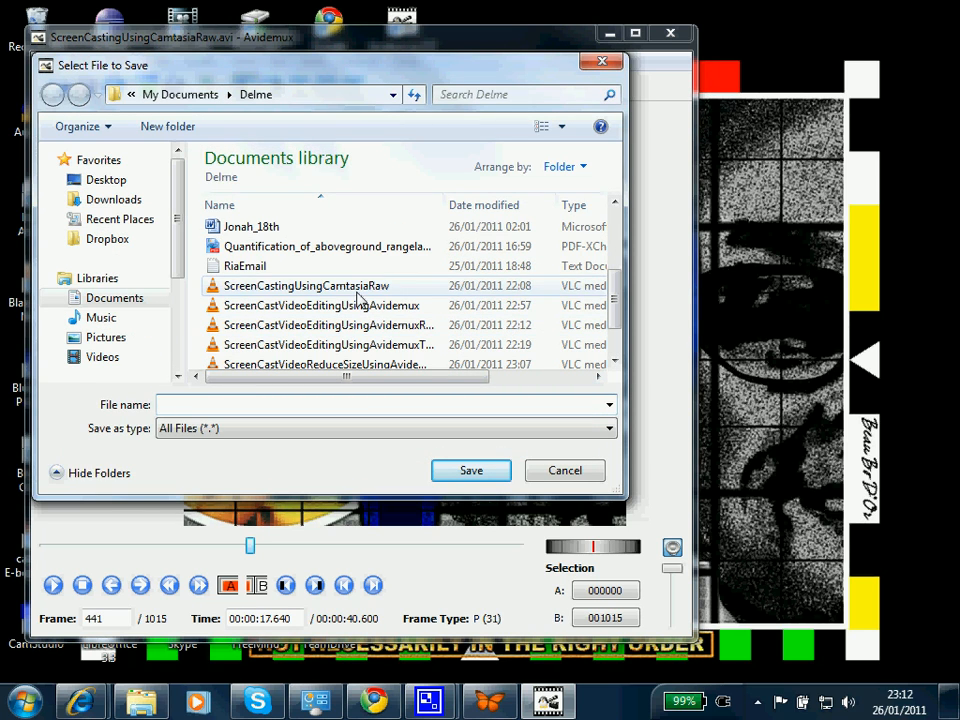
pyautogui.click(304, 286)
pyautogui.write('ScreenCastingUsingCamtasia.avi')
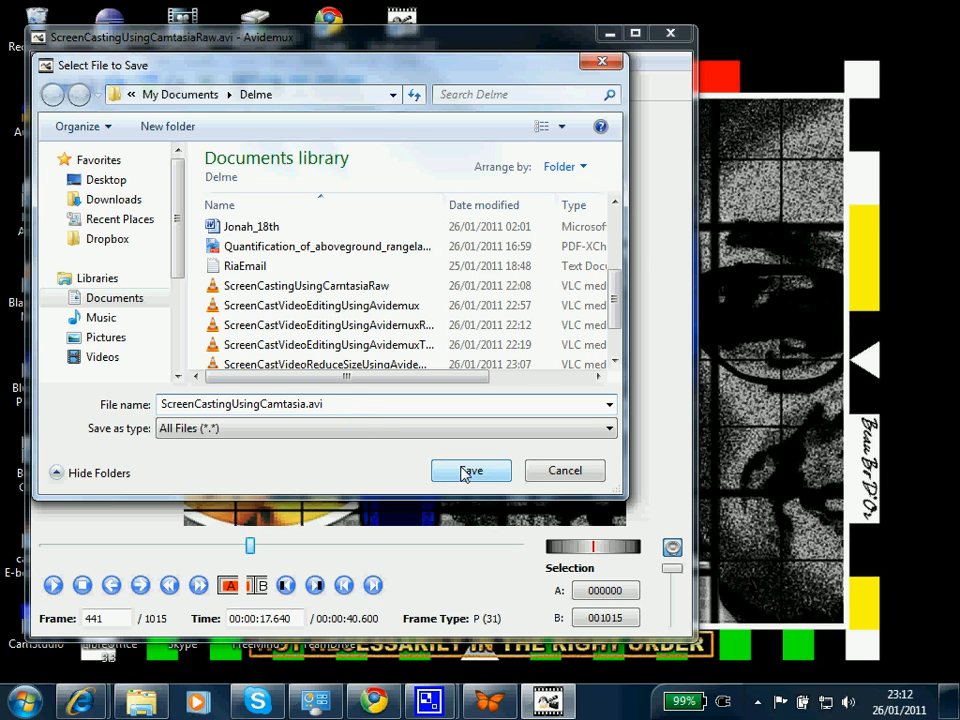
pyautogui.click(470, 470)
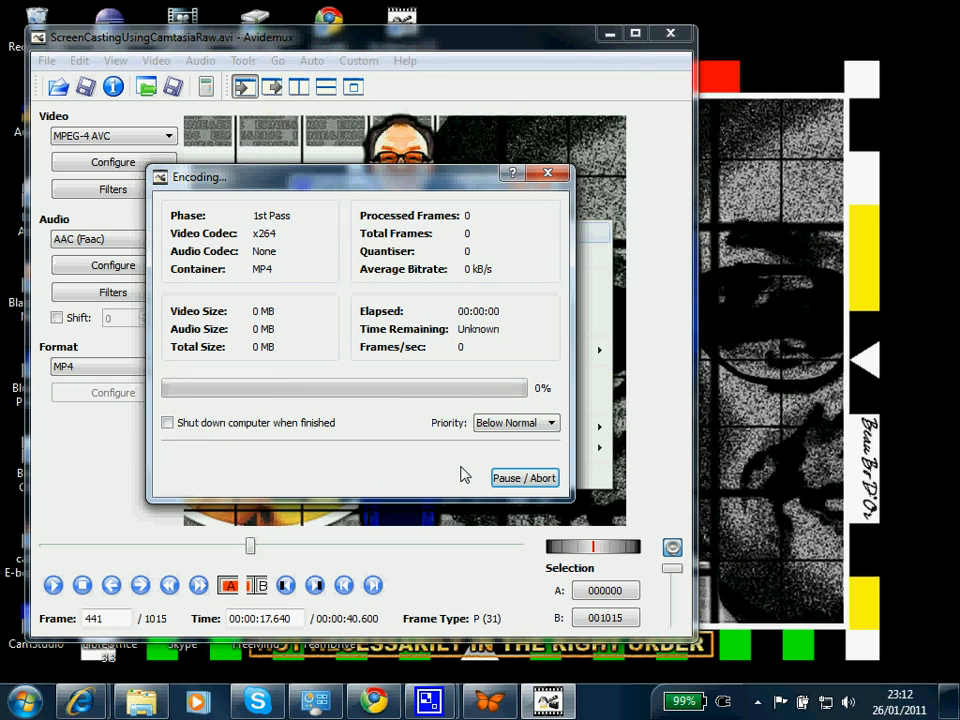